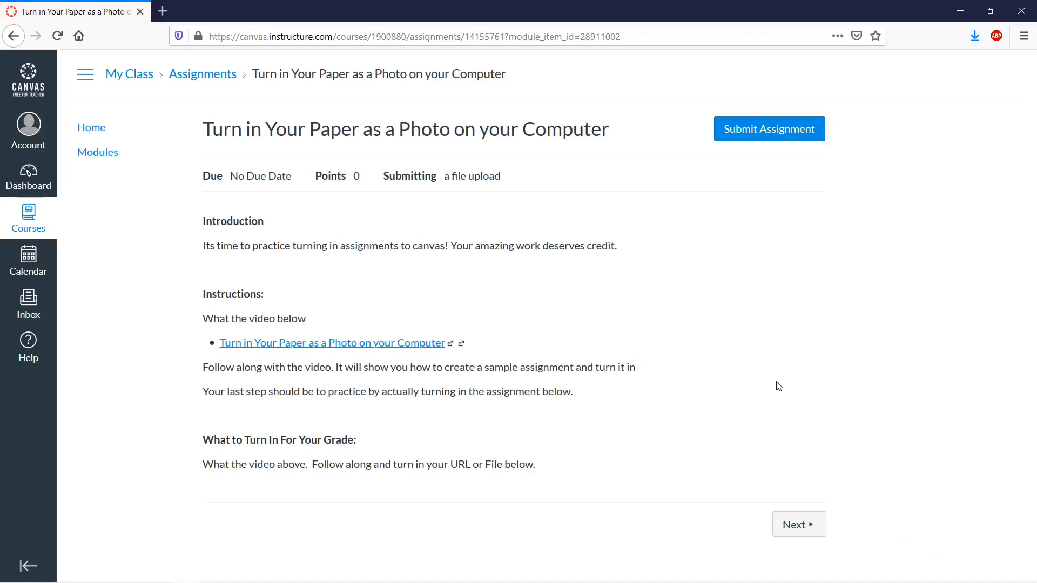
mouse_move(779, 385)
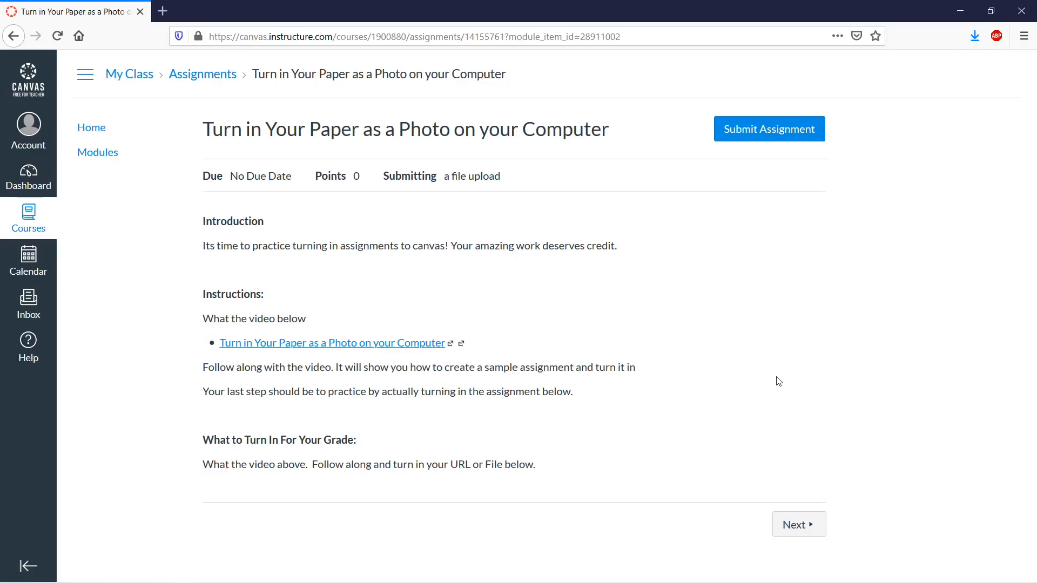
mouse_move(473, 155)
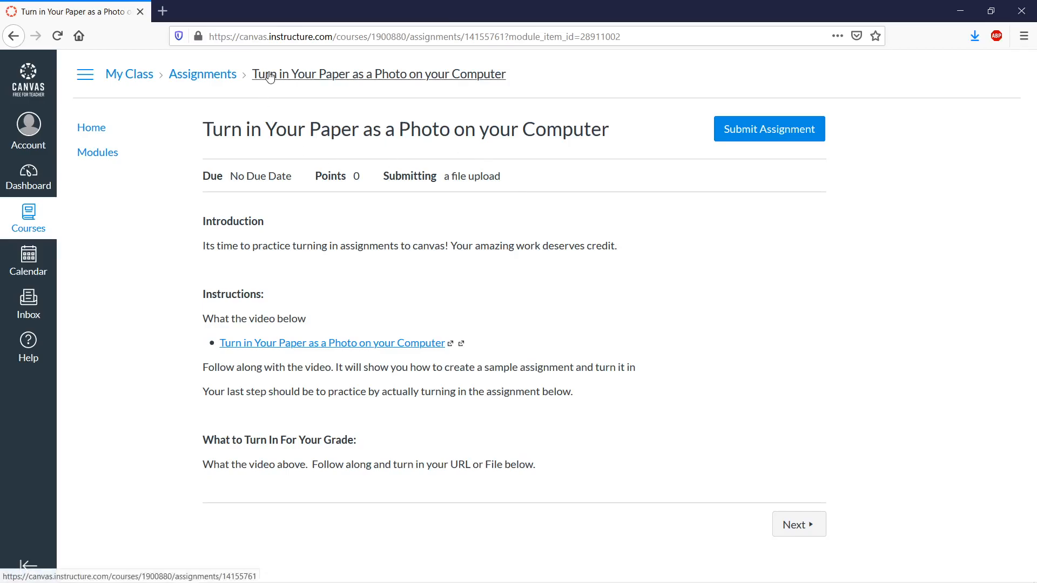
mouse_move(183, 18)
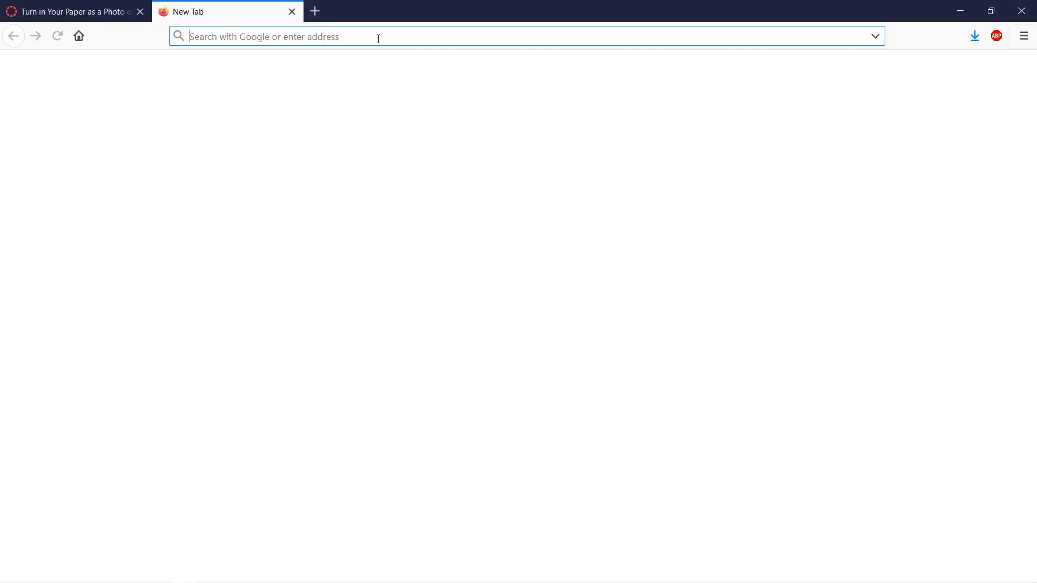
Search Google for 'webcam toy' and open the webcamtoy.com result
text(webcam)
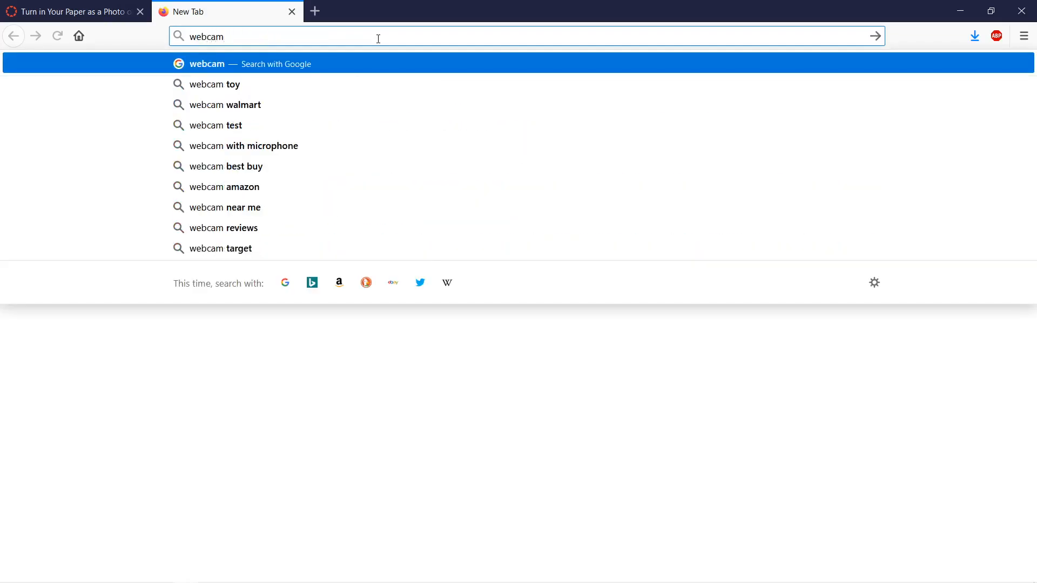
click(216, 85)
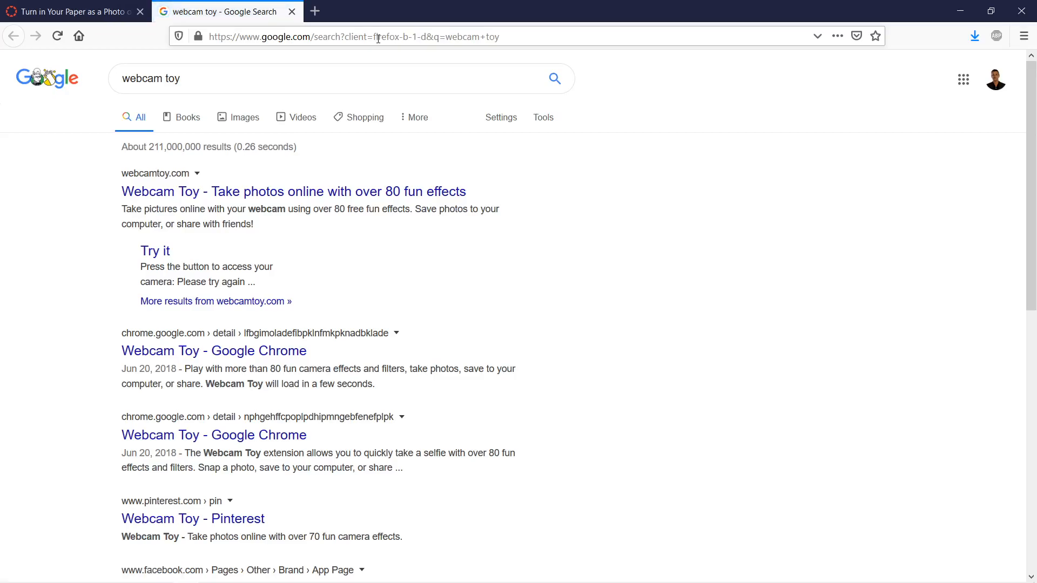
click(292, 192)
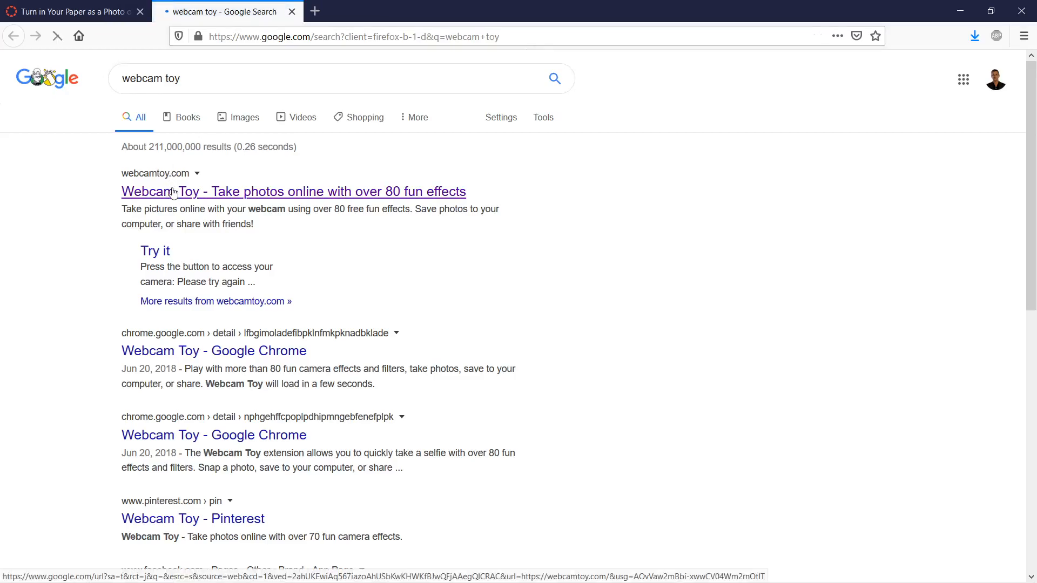
click(293, 192)
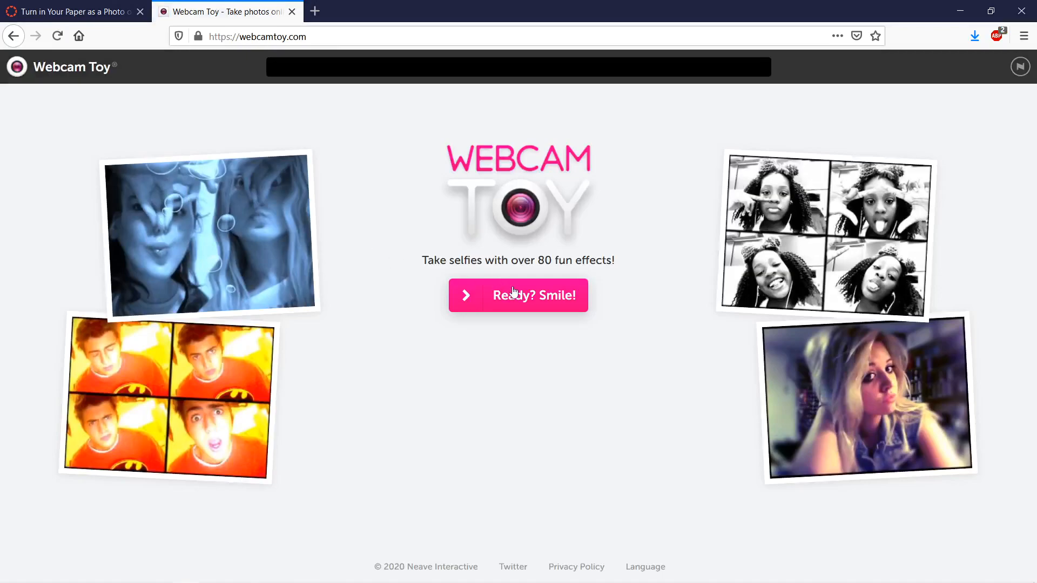
Start the photo booth with 'Ready? Smile!', 'Use my camera', and allow camera access
click(518, 296)
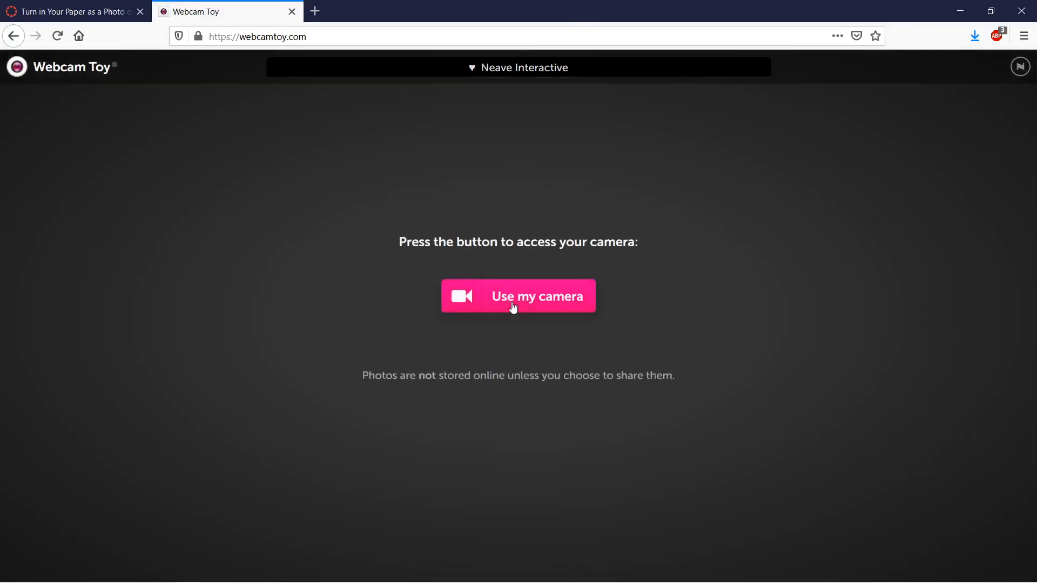
click(517, 296)
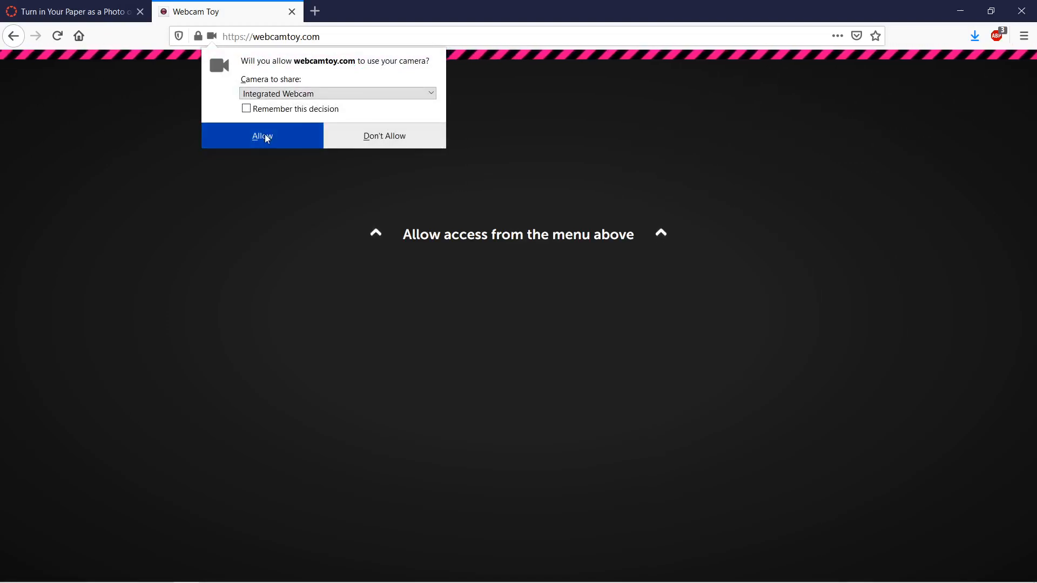
click(262, 136)
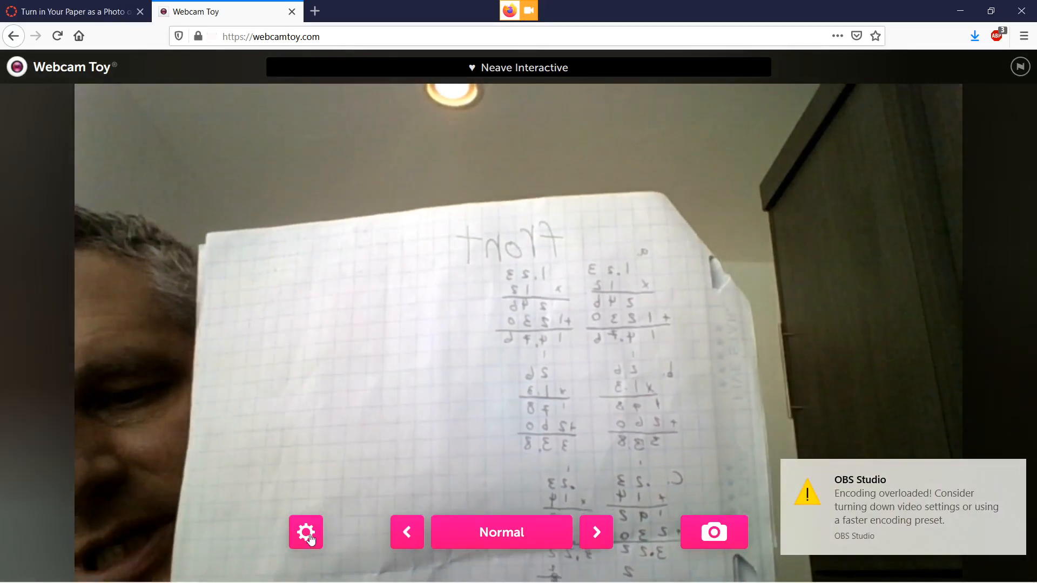
In the photo options, uncheck Mirror, Countdown and Flash
click(305, 533)
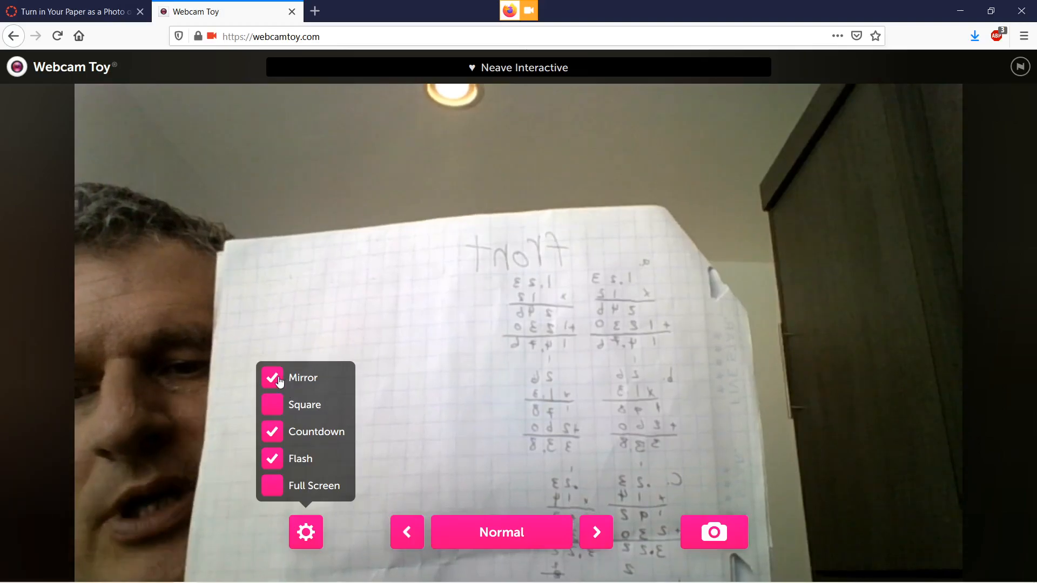
click(272, 378)
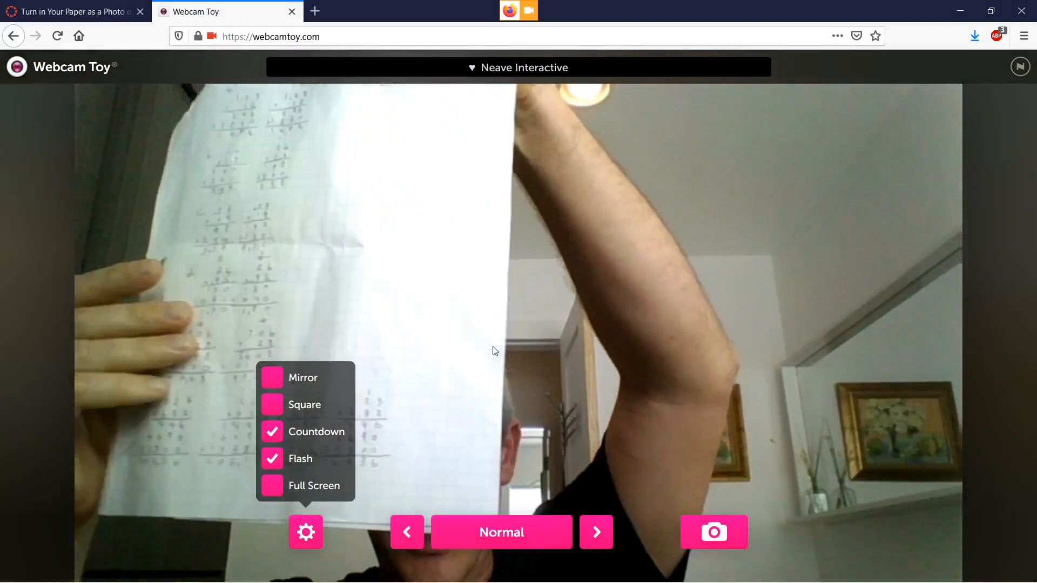
click(272, 431)
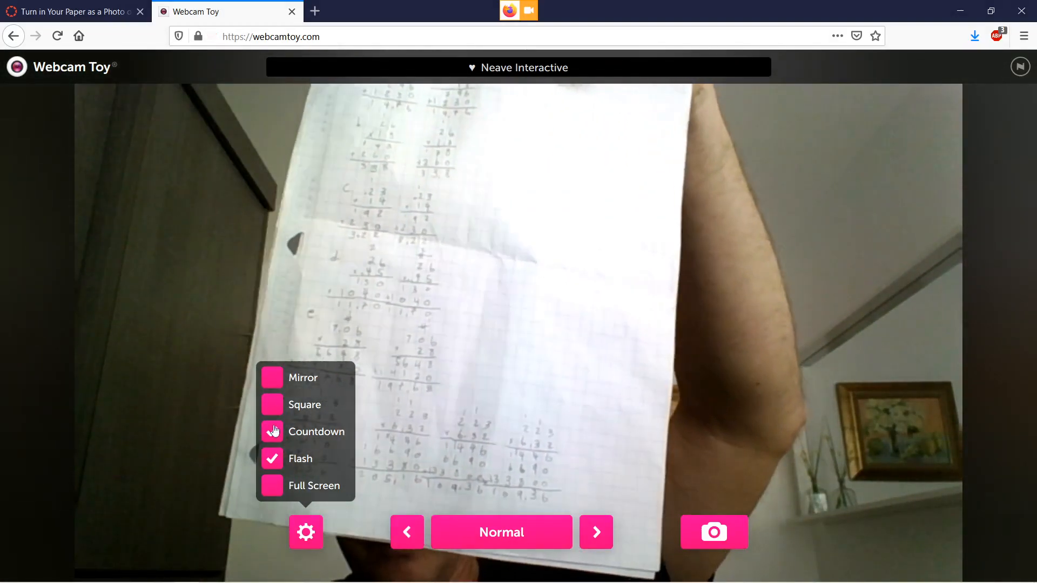
click(272, 458)
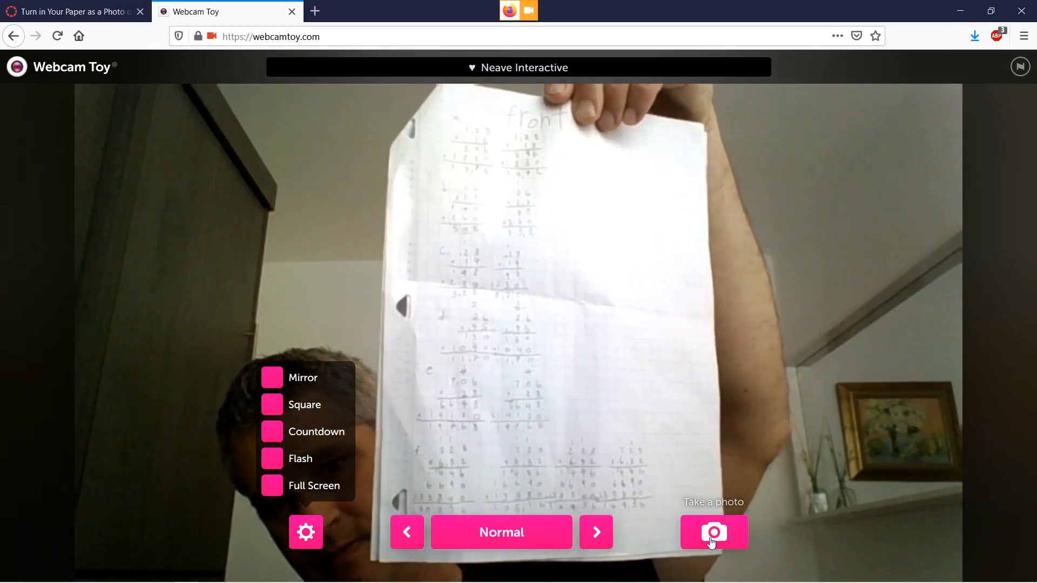
click(714, 533)
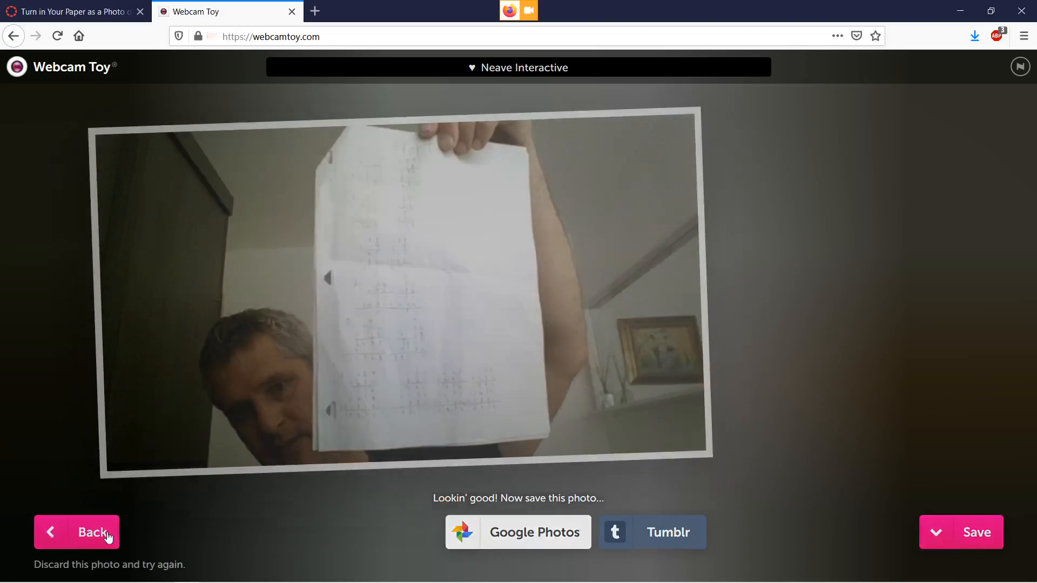
click(75, 533)
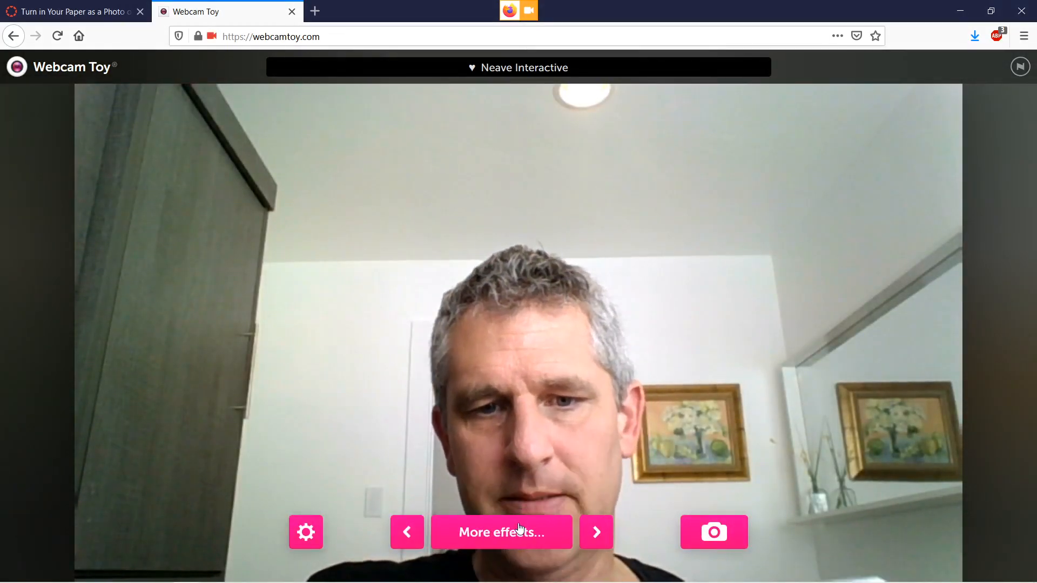
click(502, 533)
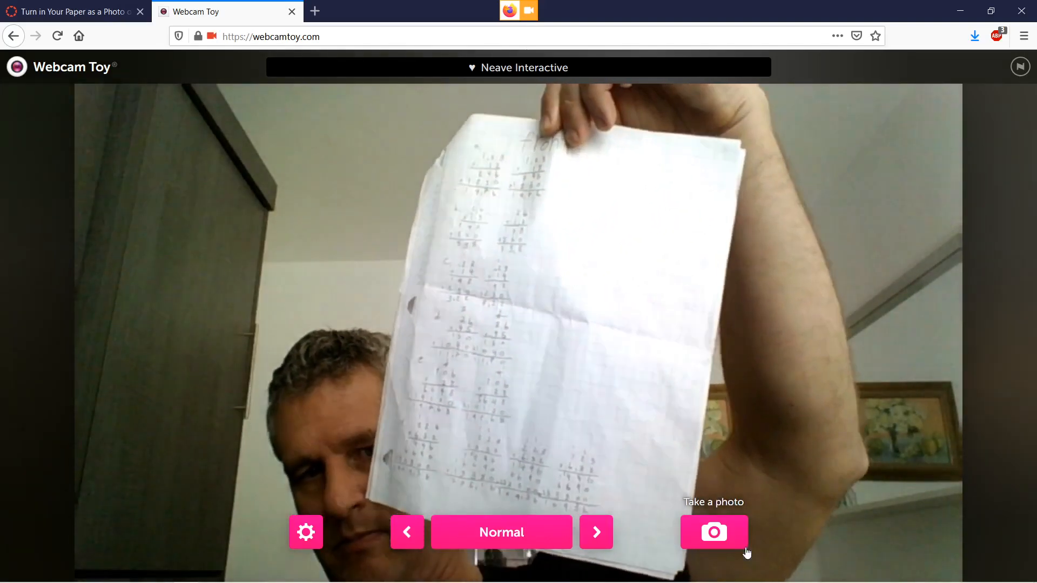
click(714, 532)
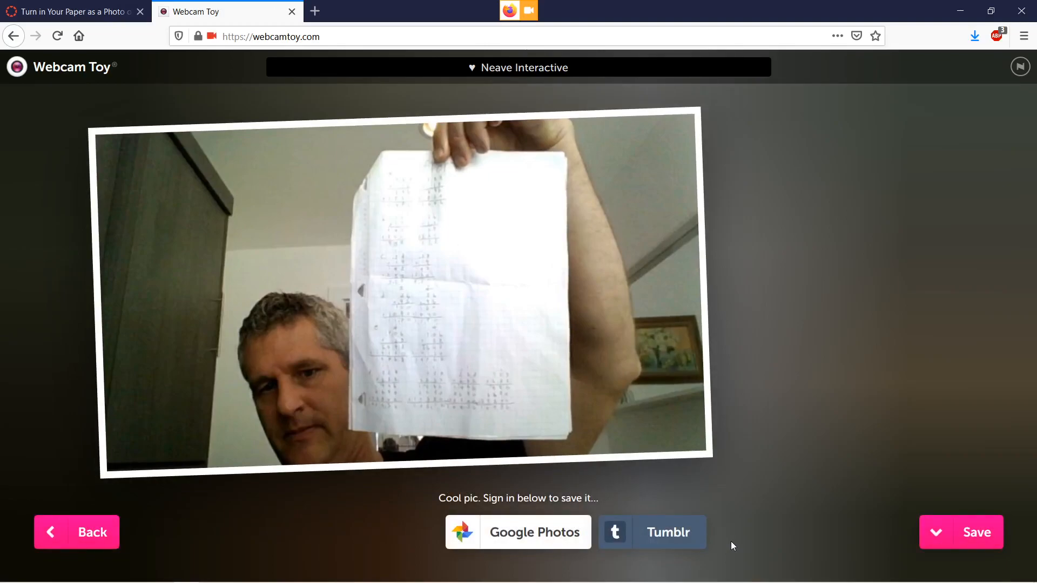
click(75, 532)
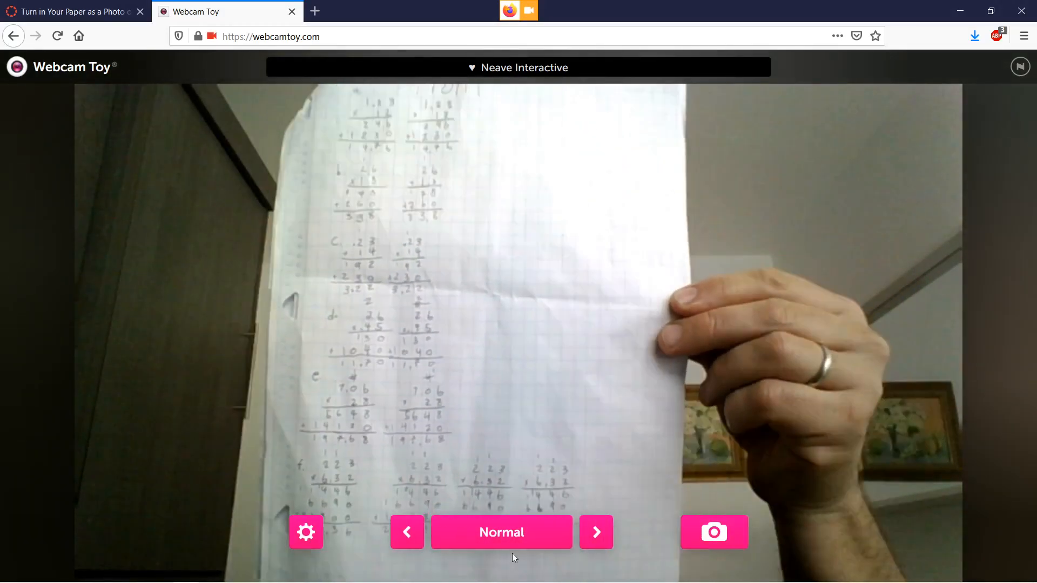
Capture the front of the paper and save the photo as a JPG download
click(714, 532)
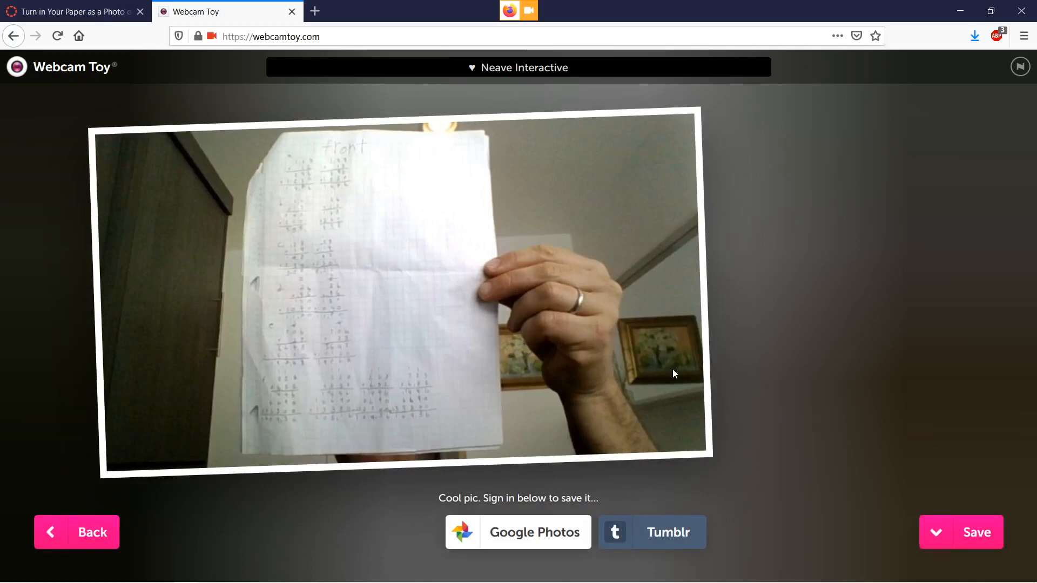
mouse_move(974, 497)
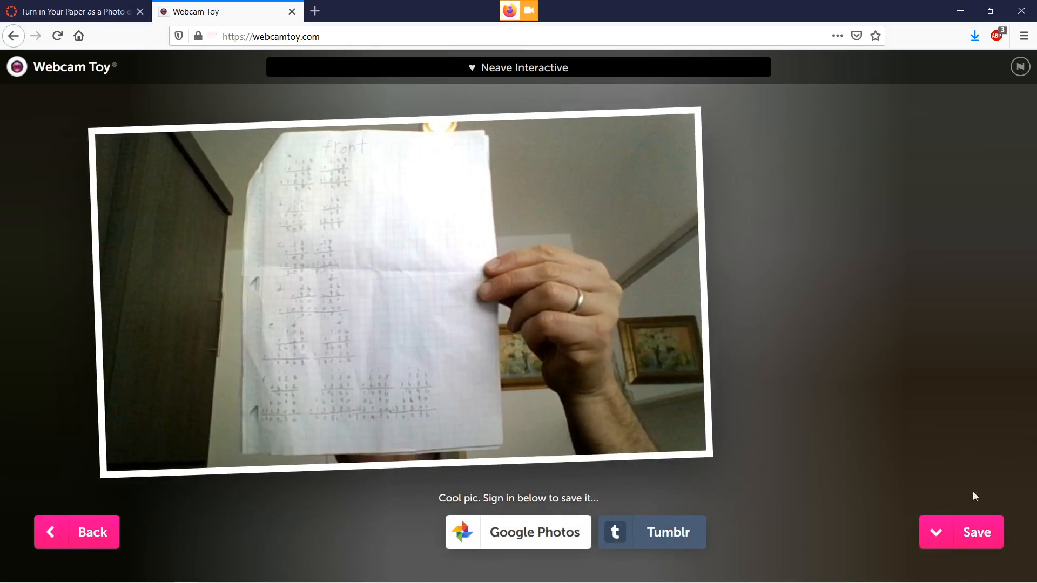
click(976, 532)
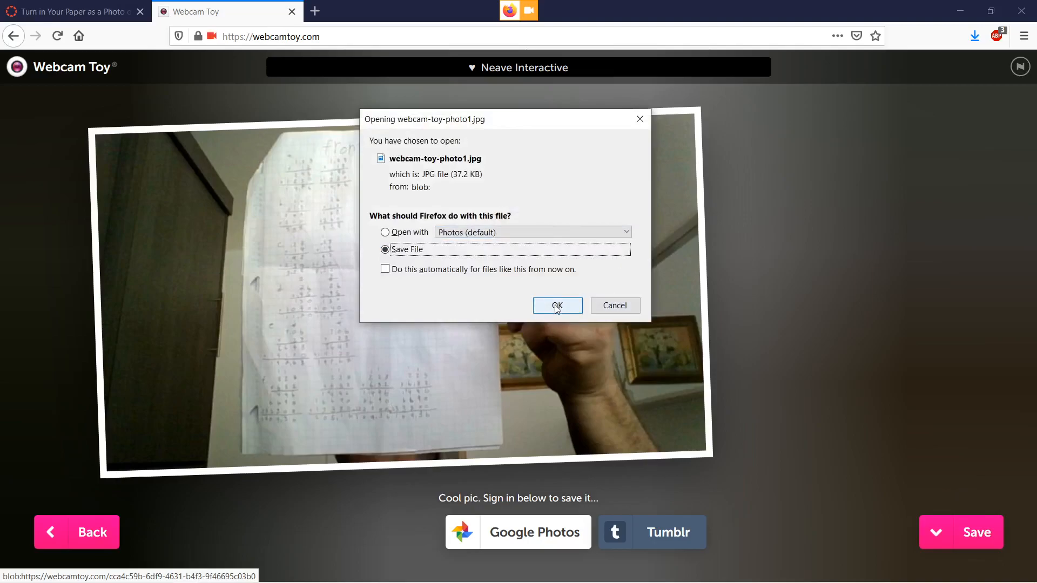
click(556, 306)
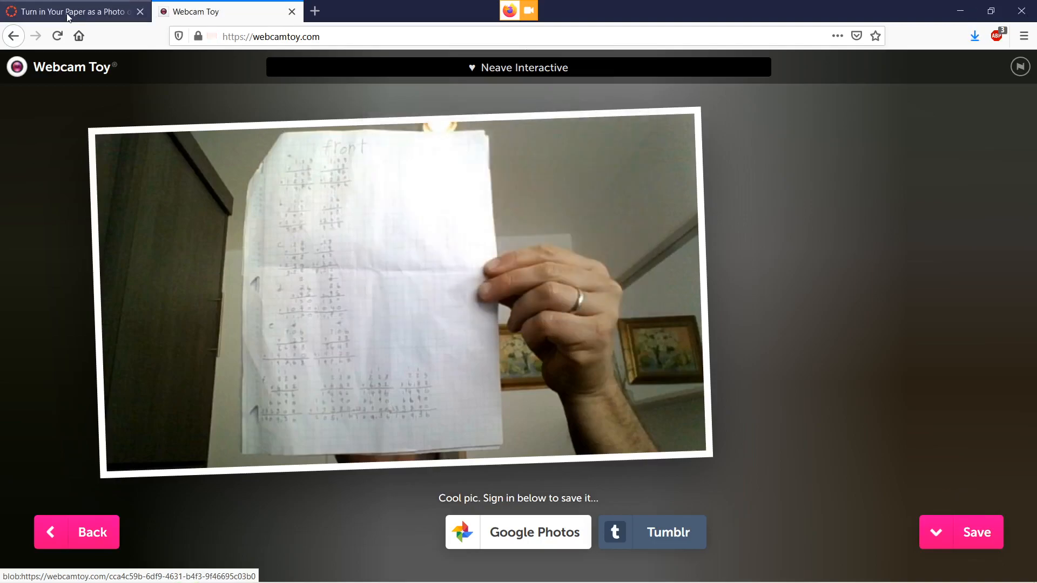
Return to the Canvas assignment, start Submit Assignment, and attach webcam-toy-photo1.jpg from the downloads panel
click(72, 11)
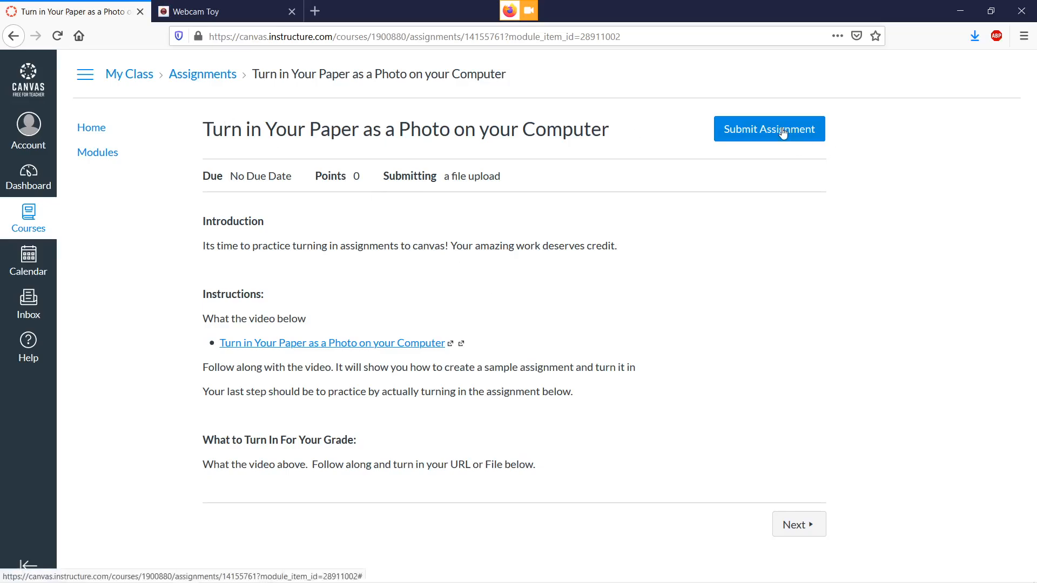
click(768, 129)
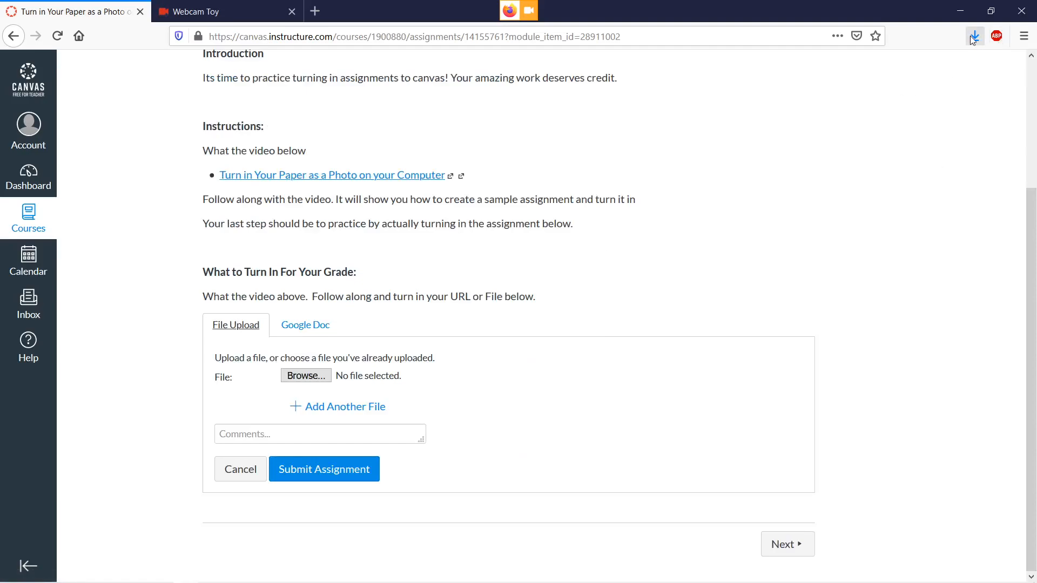
click(973, 37)
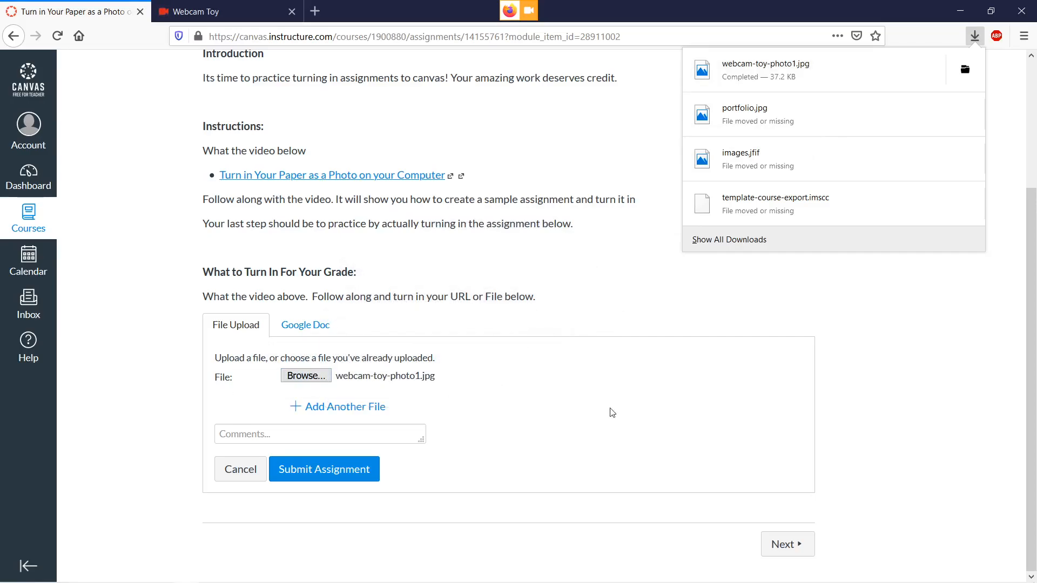
mouse_move(974, 36)
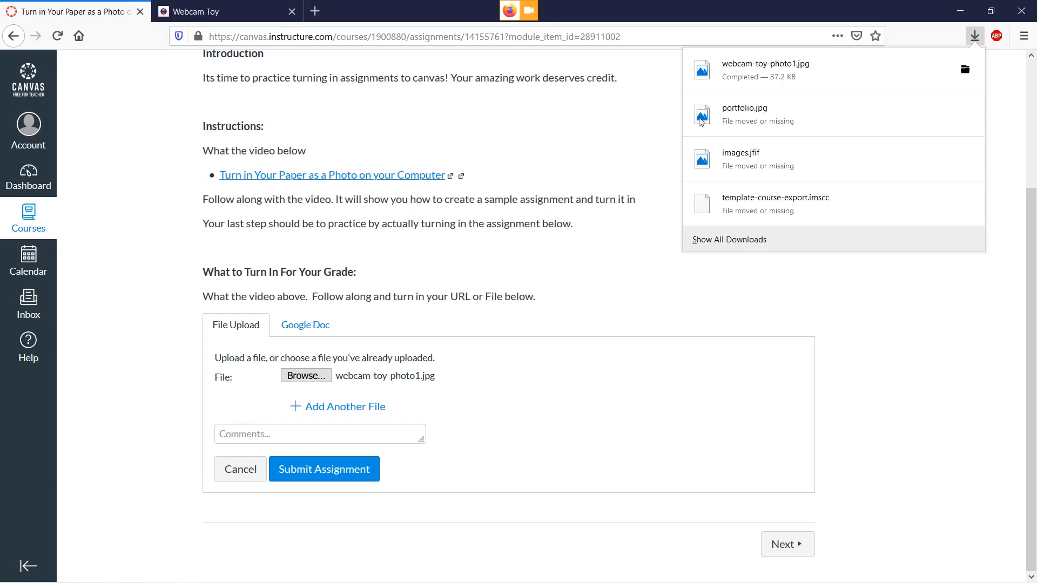
mouse_move(486, 372)
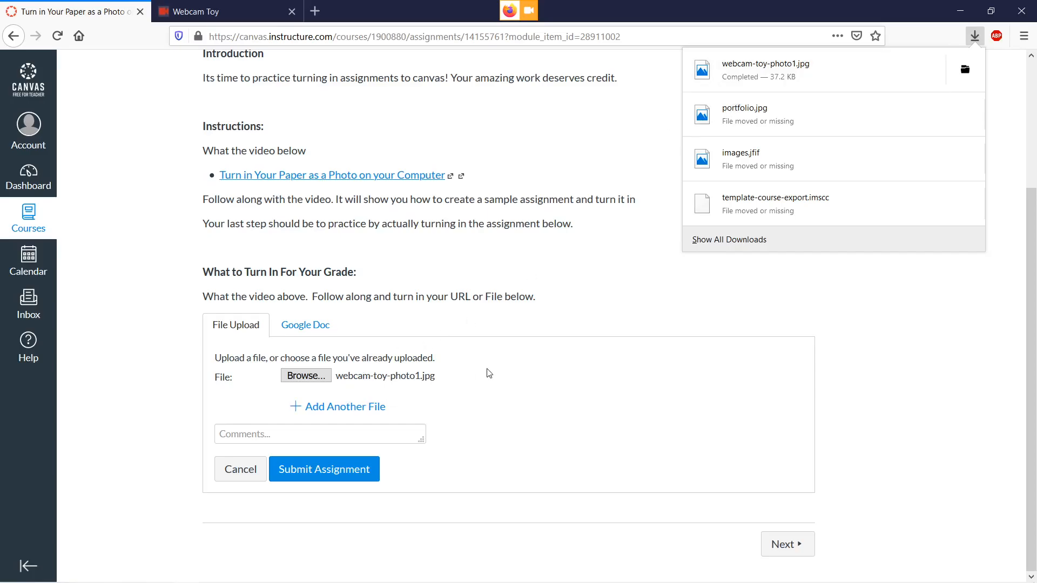
mouse_move(566, 550)
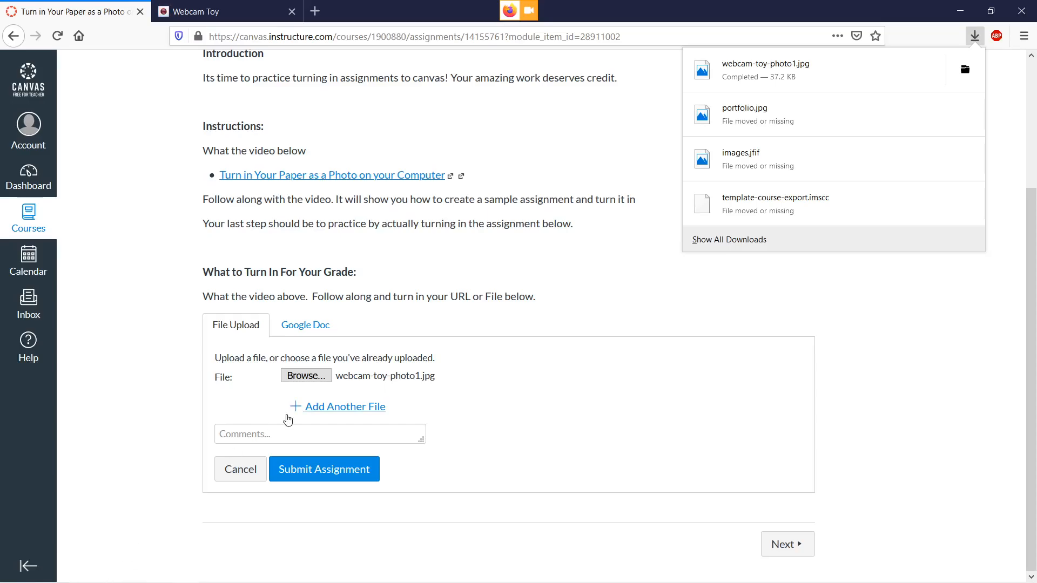
click(365, 385)
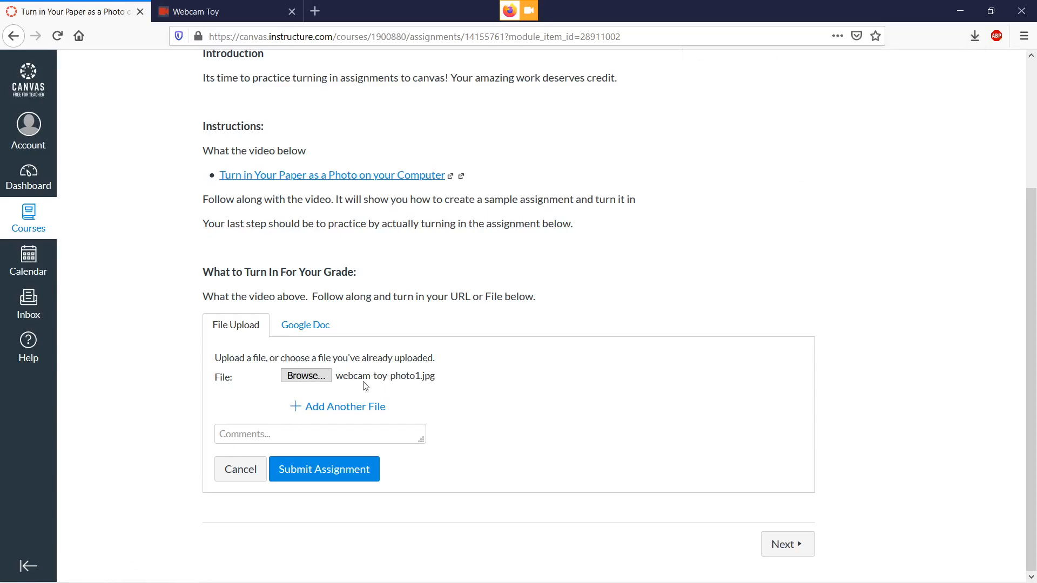
Browse to Quick access > Downloads and pick webcam-toy-photo1.jpg as the upload
click(306, 375)
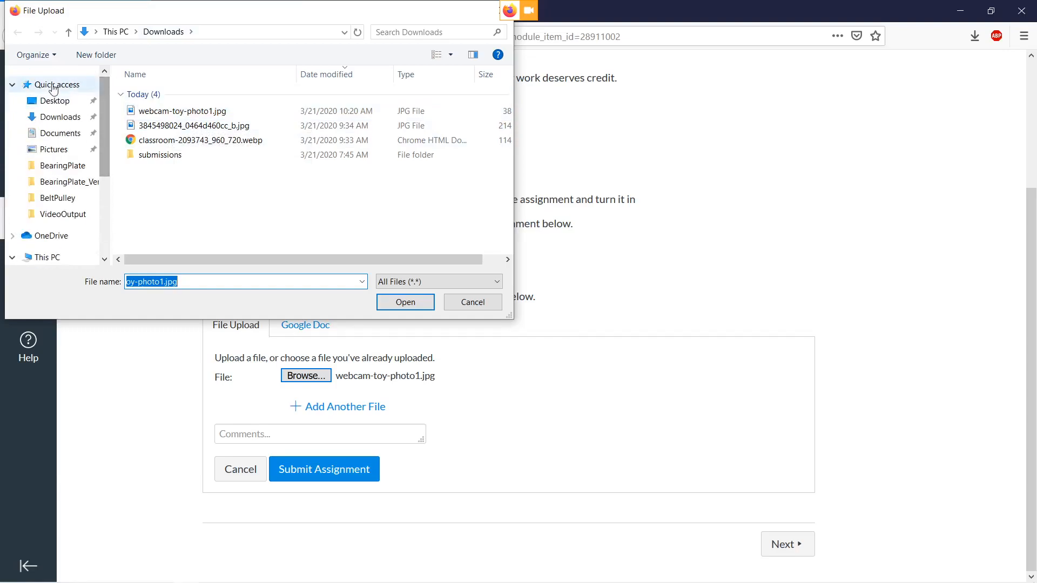
click(160, 155)
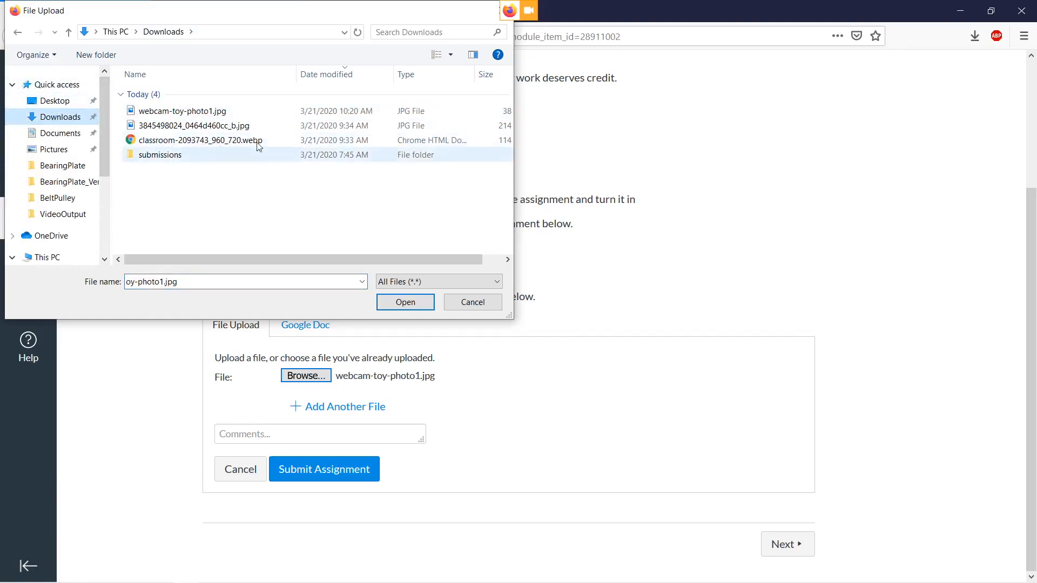
click(184, 110)
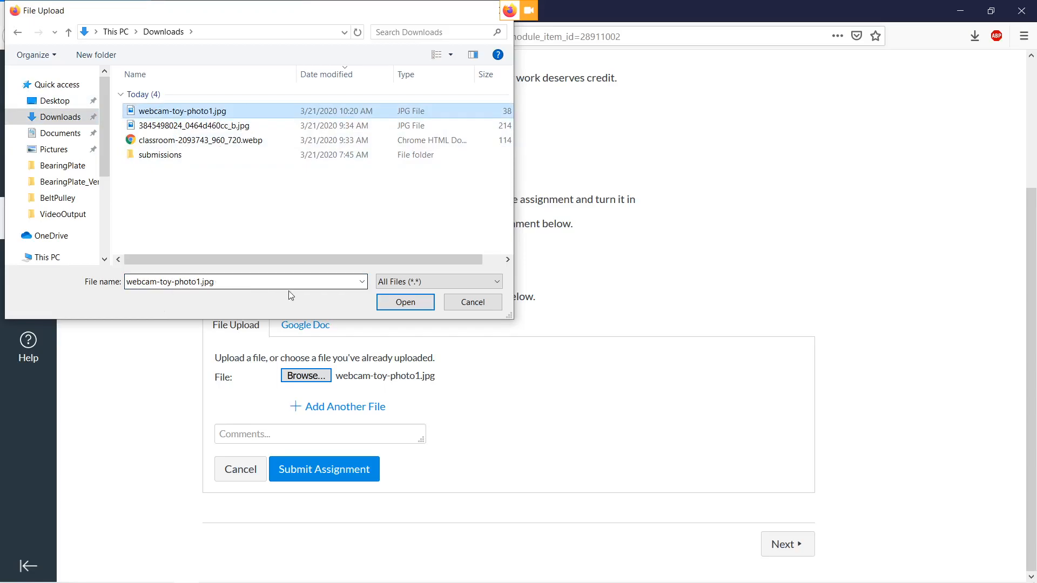
click(405, 302)
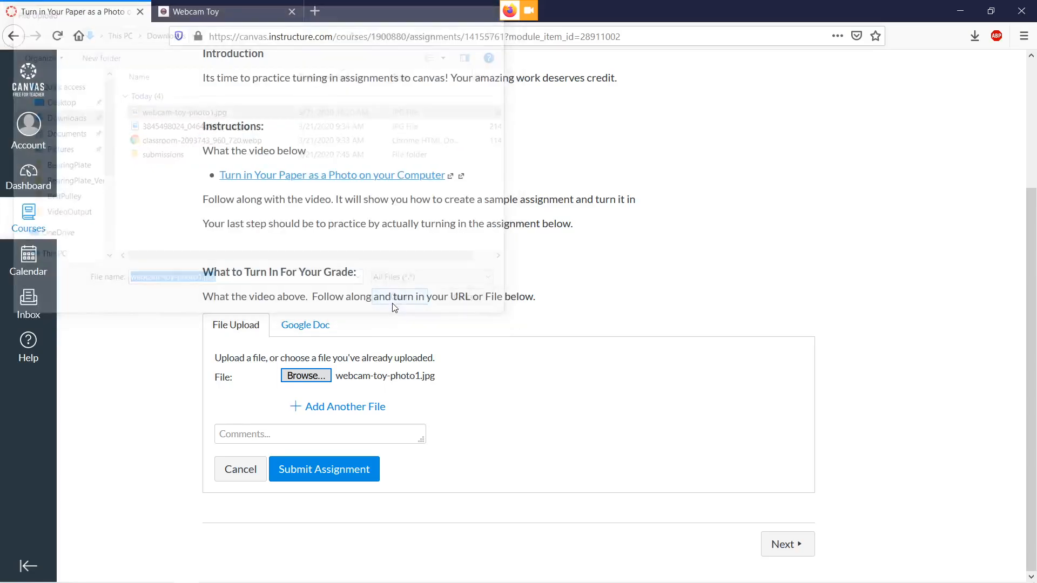
click(975, 36)
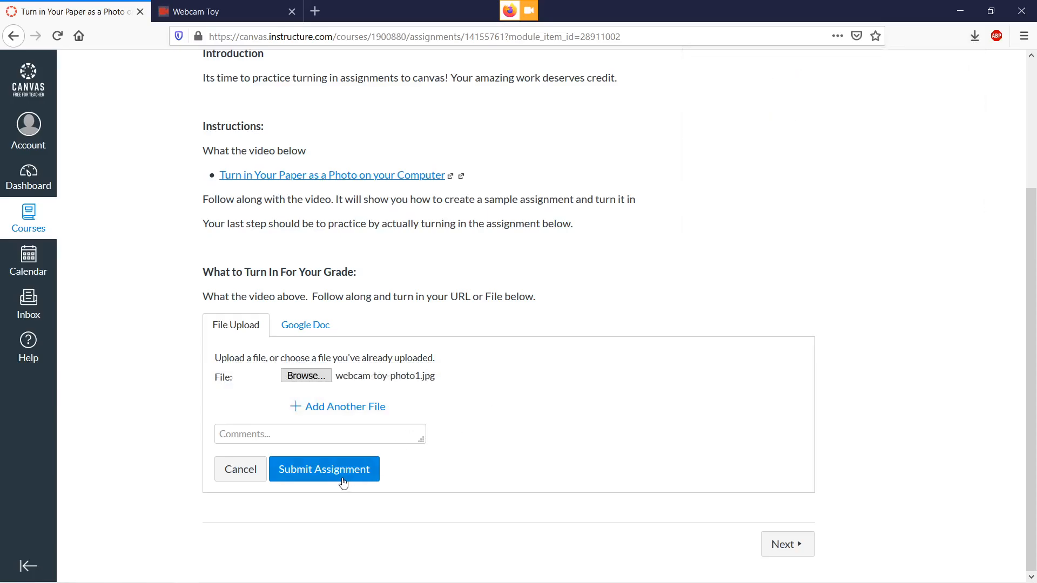
Submit the assignment and get the Submitted! confirmation with webcam-toy-photo1.jpg listed
click(323, 469)
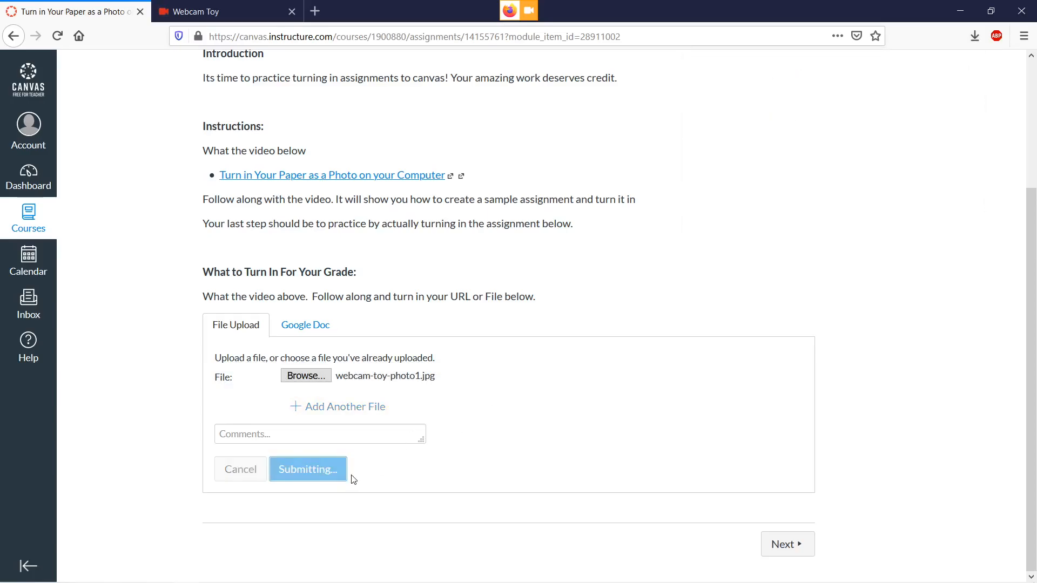
mouse_move(650, 477)
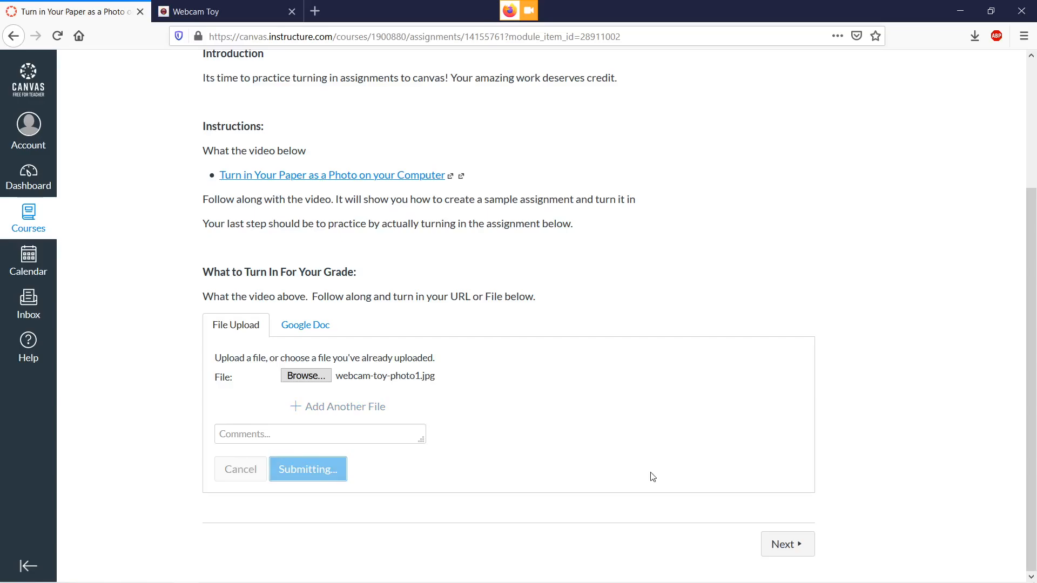
click(308, 469)
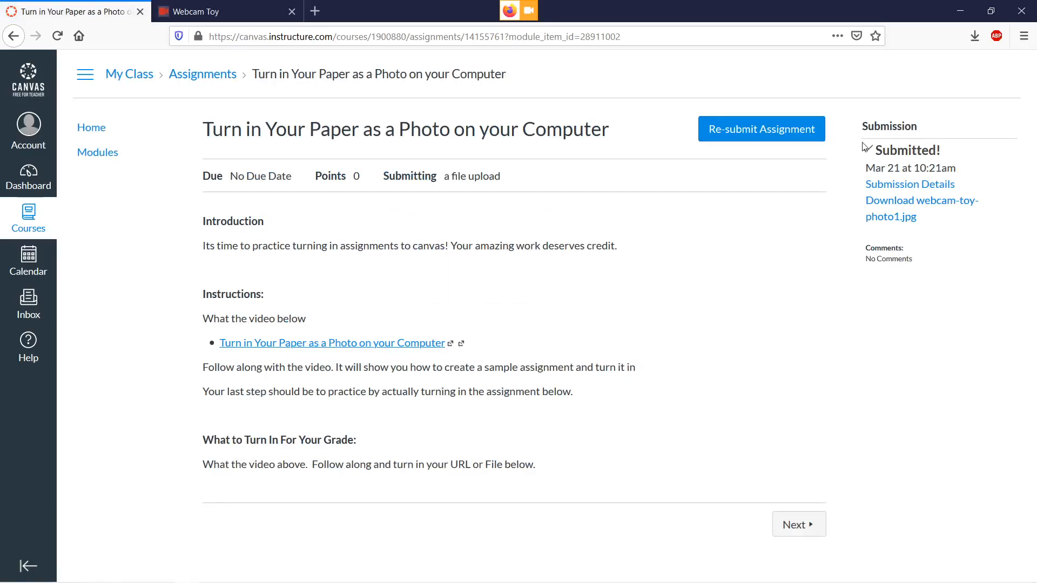
mouse_move(889, 208)
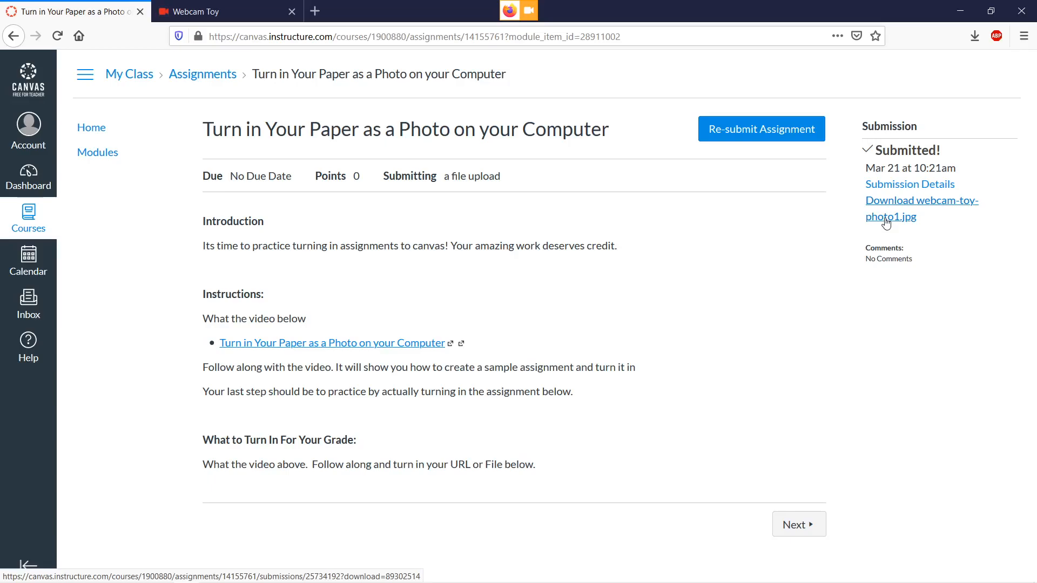
click(918, 201)
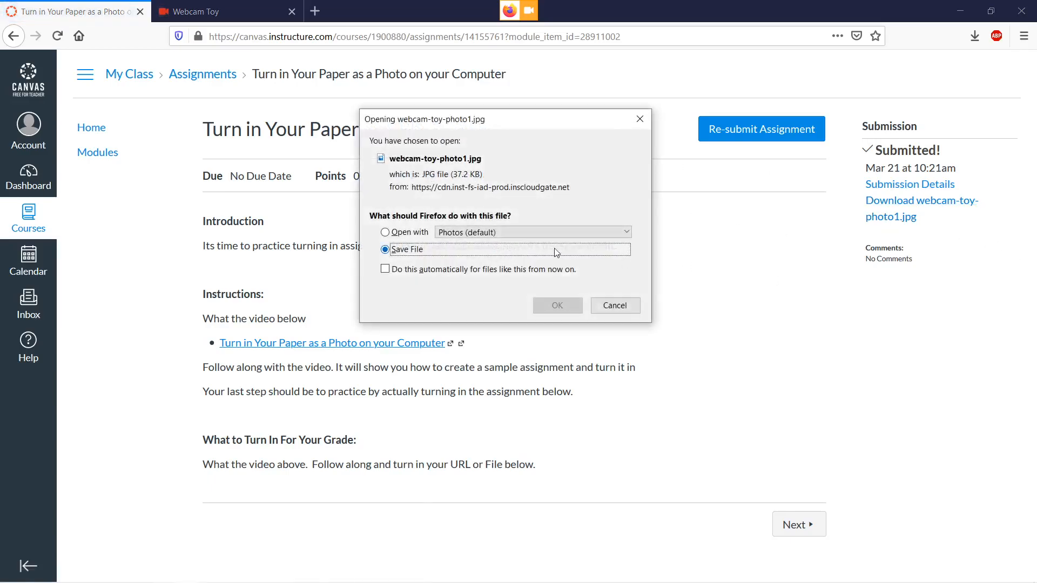
click(385, 232)
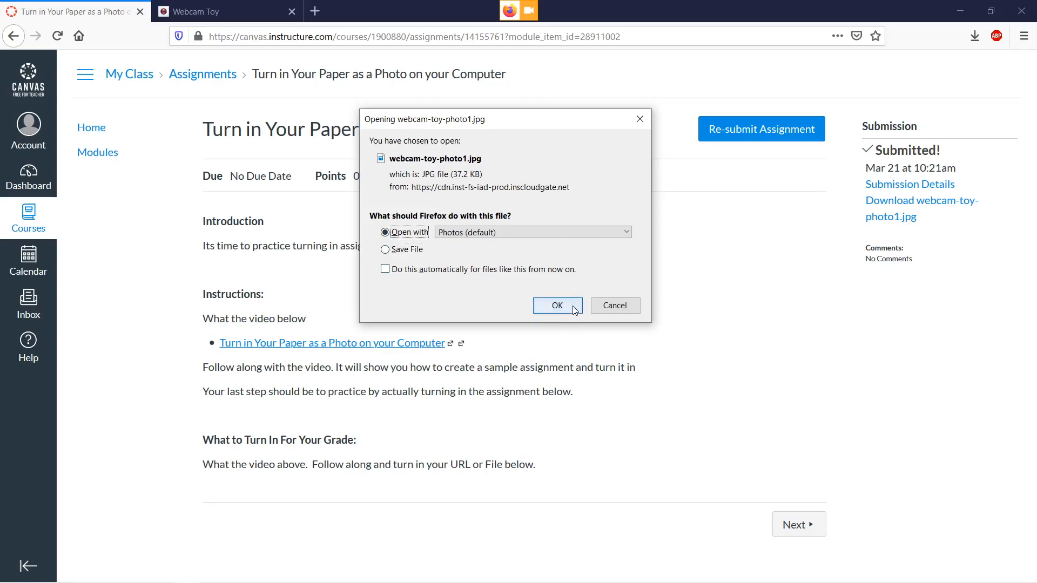
click(556, 306)
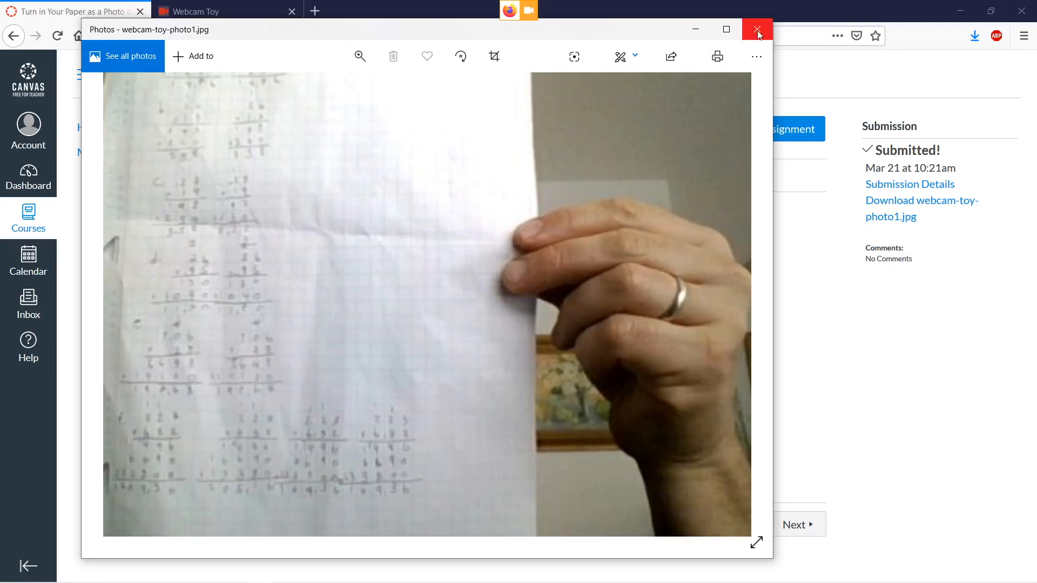
click(757, 29)
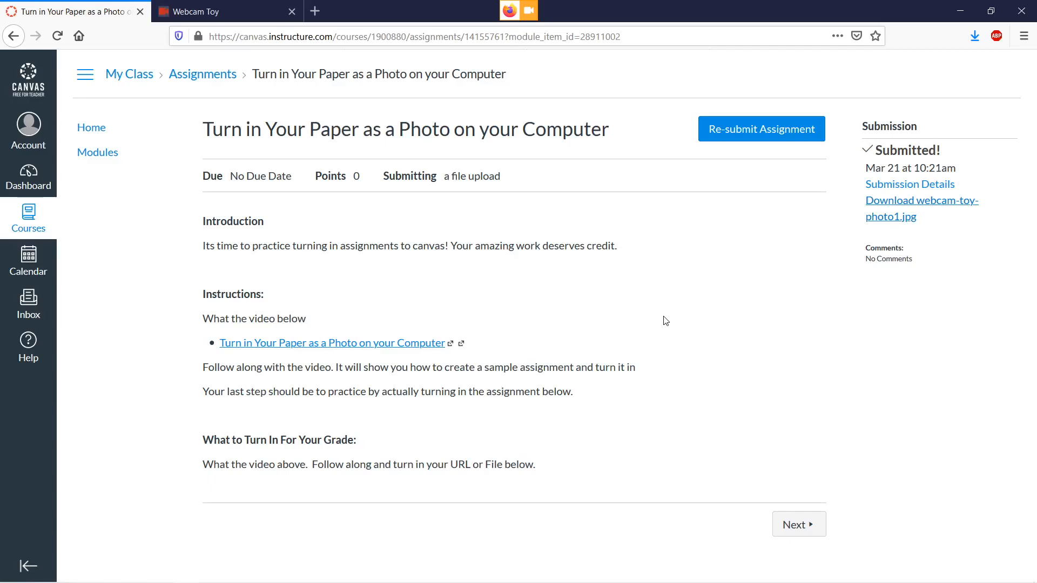
mouse_move(741, 333)
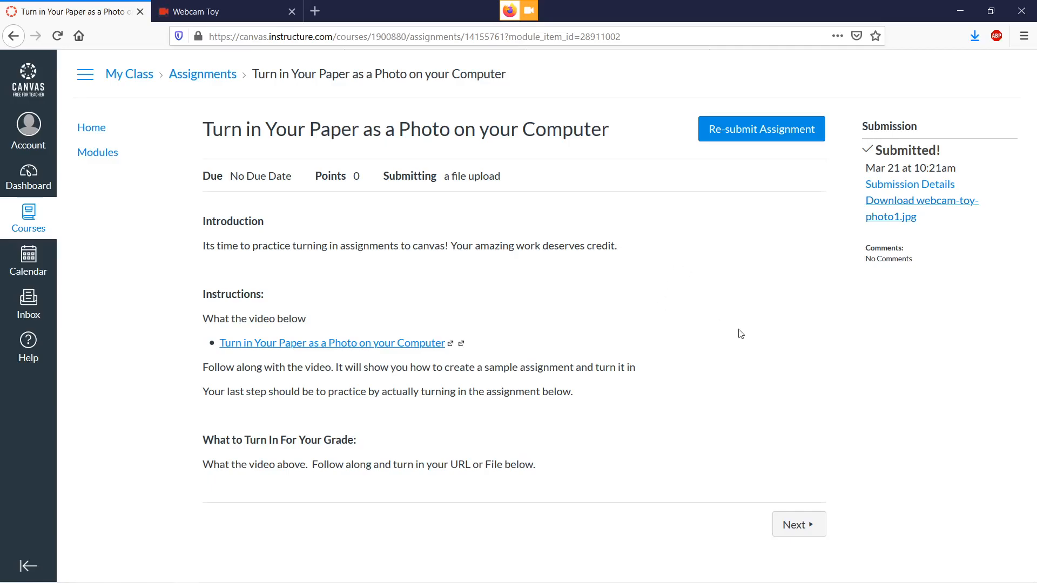